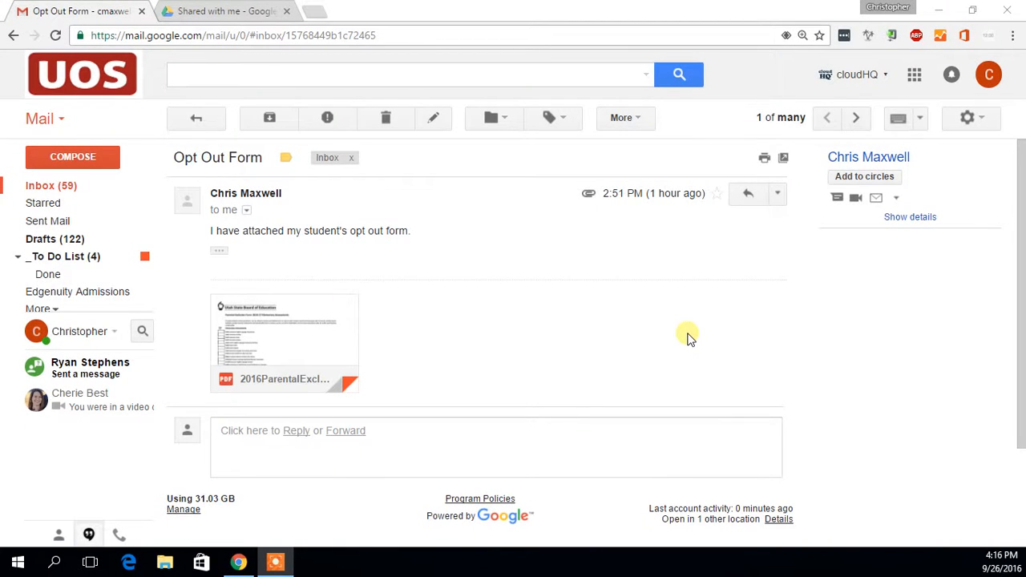
pyautogui.moveTo(608, 326)
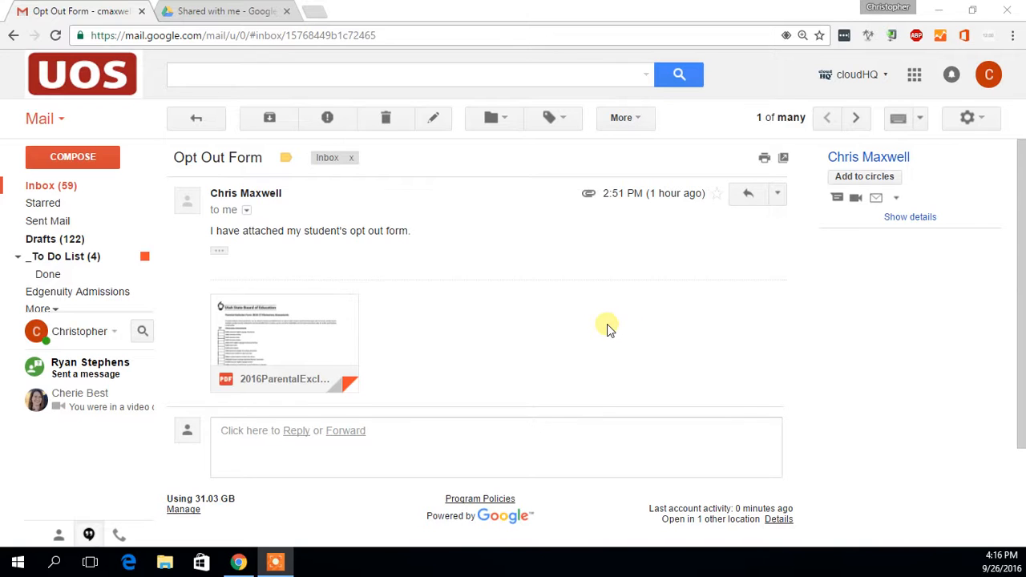
pyautogui.moveTo(602, 326)
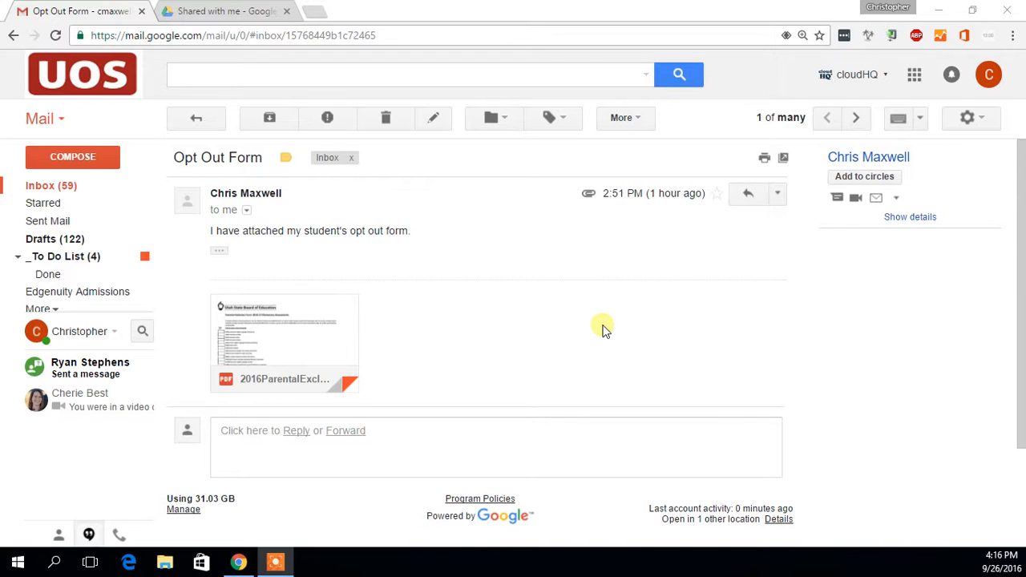
pyautogui.moveTo(514, 309)
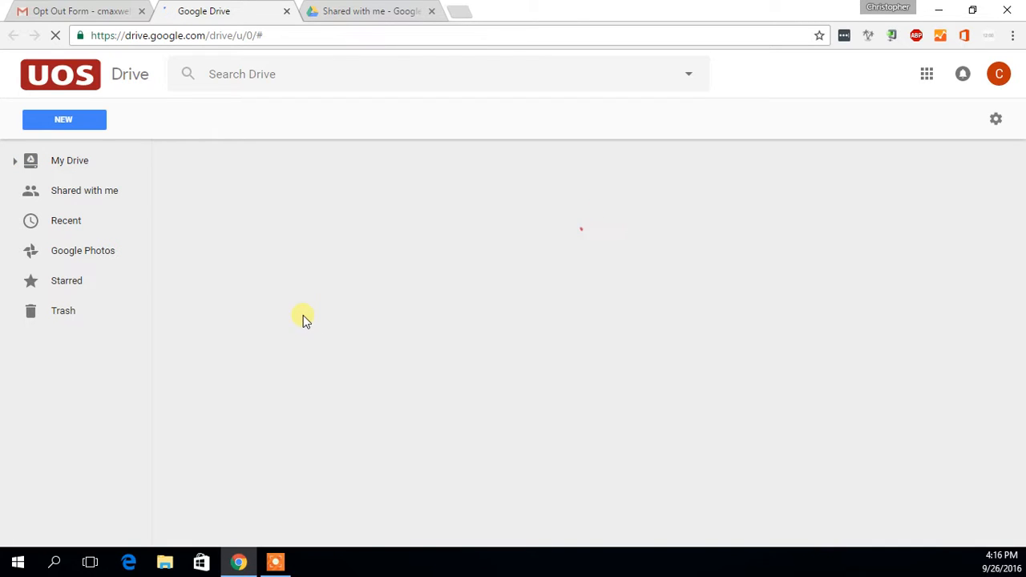
# Step: Show the files shared with the UOS account under Shared with me
pyautogui.click(70, 160)
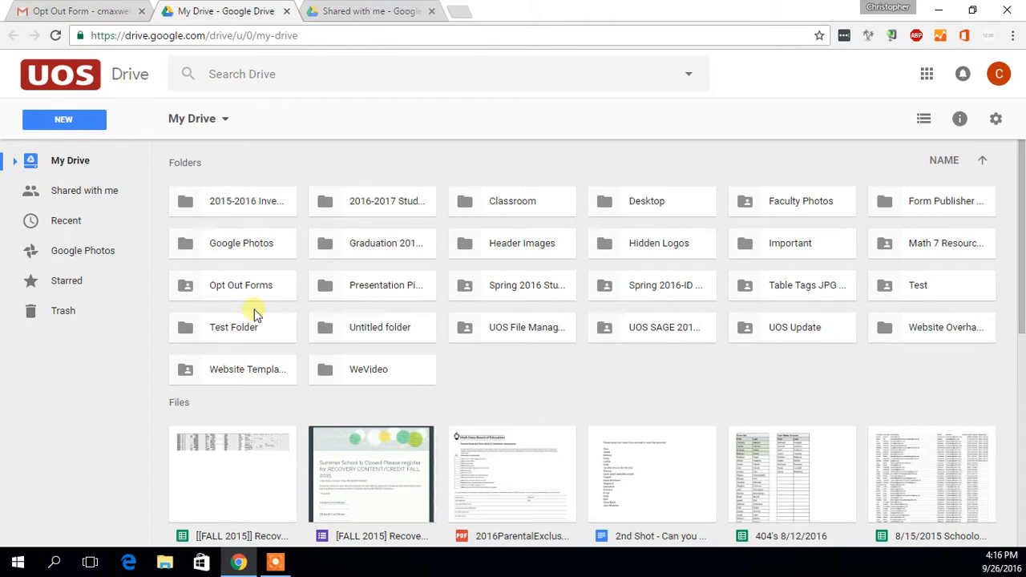
pyautogui.doubleClick(240, 285)
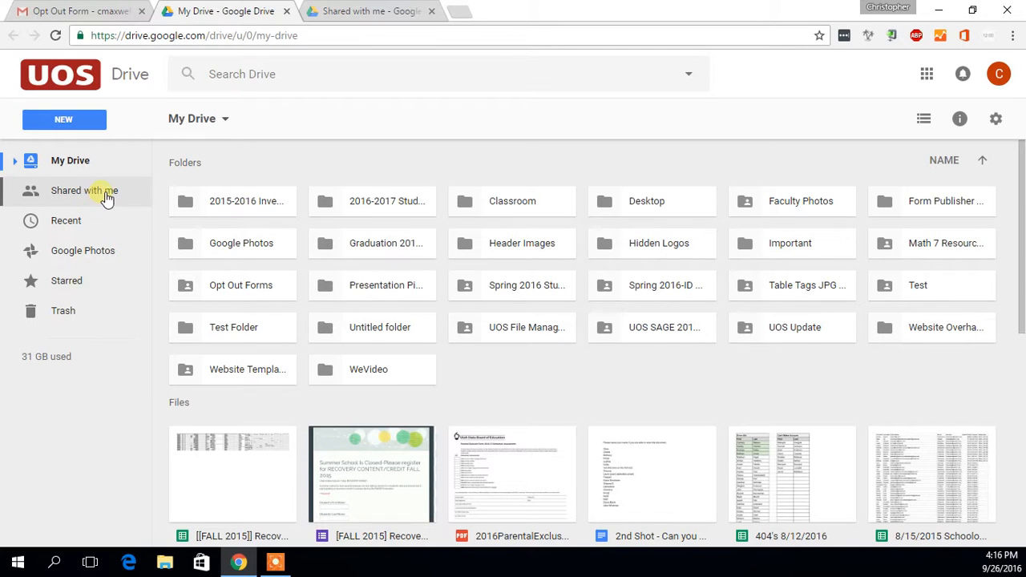
pyautogui.click(95, 193)
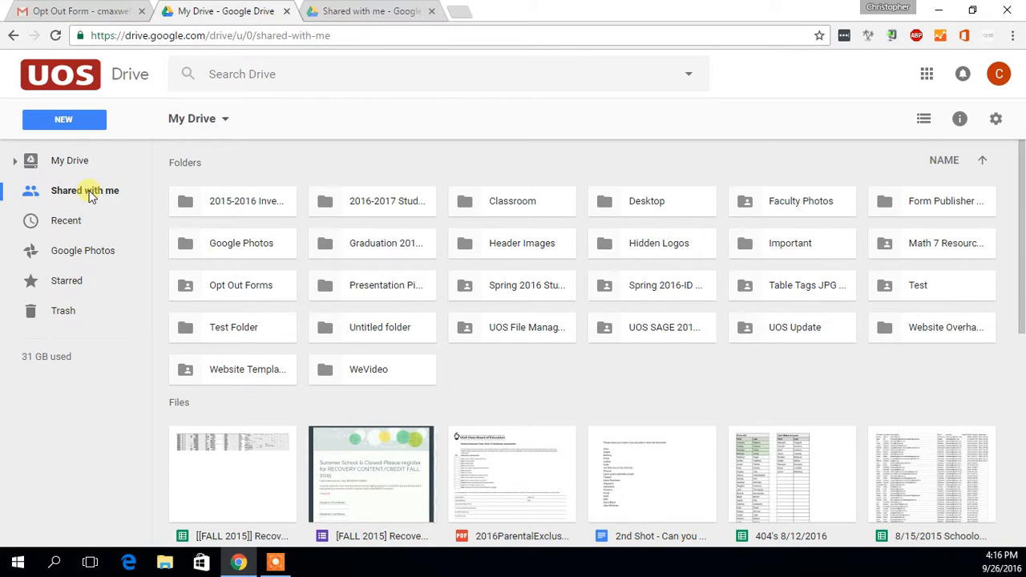
pyautogui.click(84, 190)
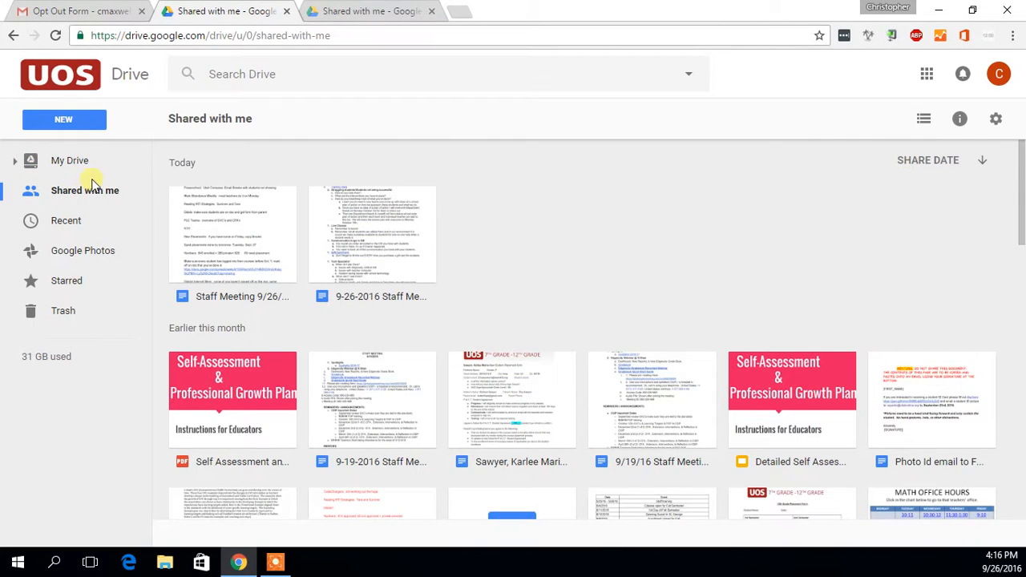
pyautogui.moveTo(461, 237)
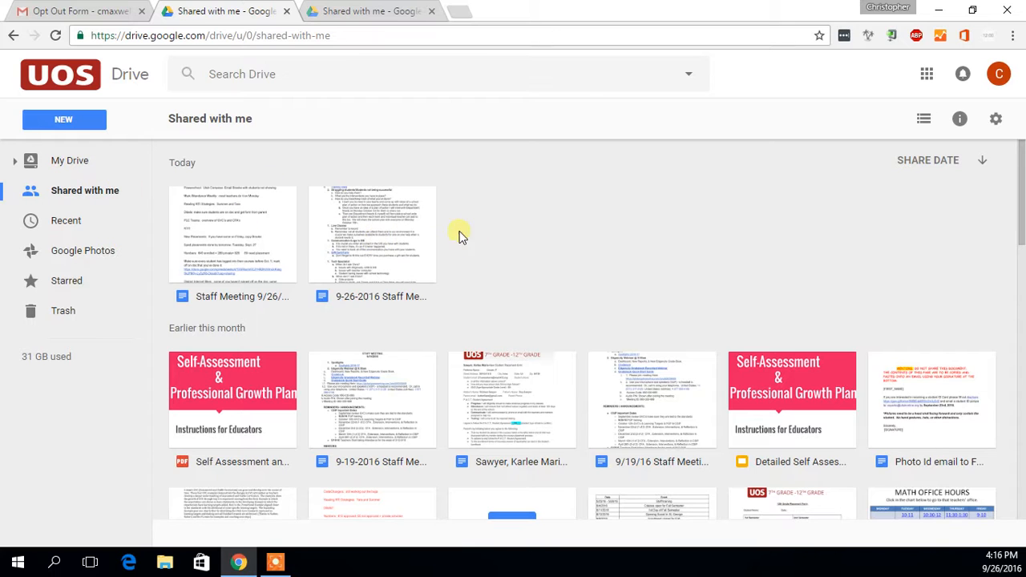
pyautogui.moveTo(115, 200)
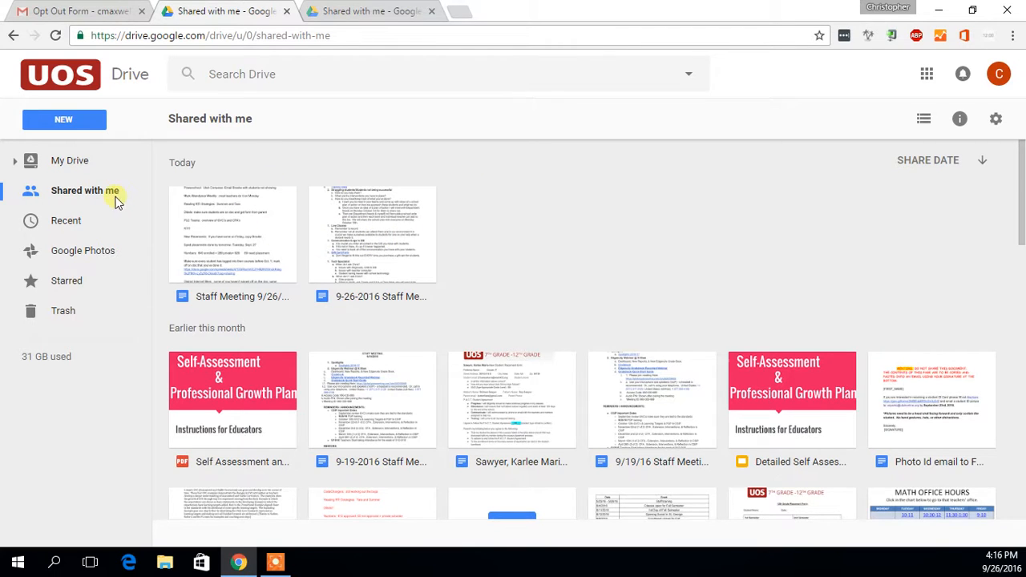
pyautogui.moveTo(456, 244)
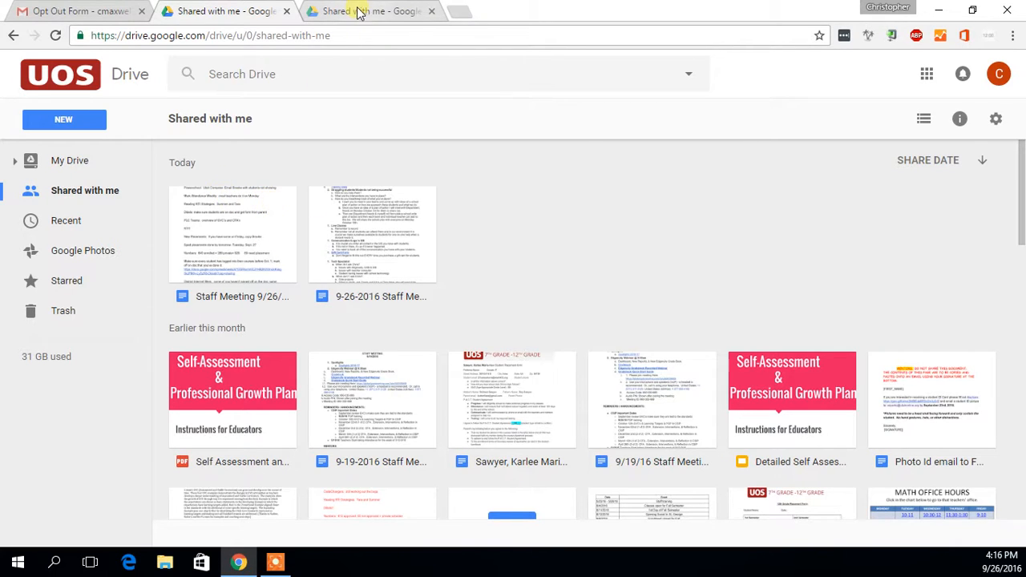
# Step: Add the district's shared Opt Out Forms folder to My Drive and view My Drive
pyautogui.click(358, 10)
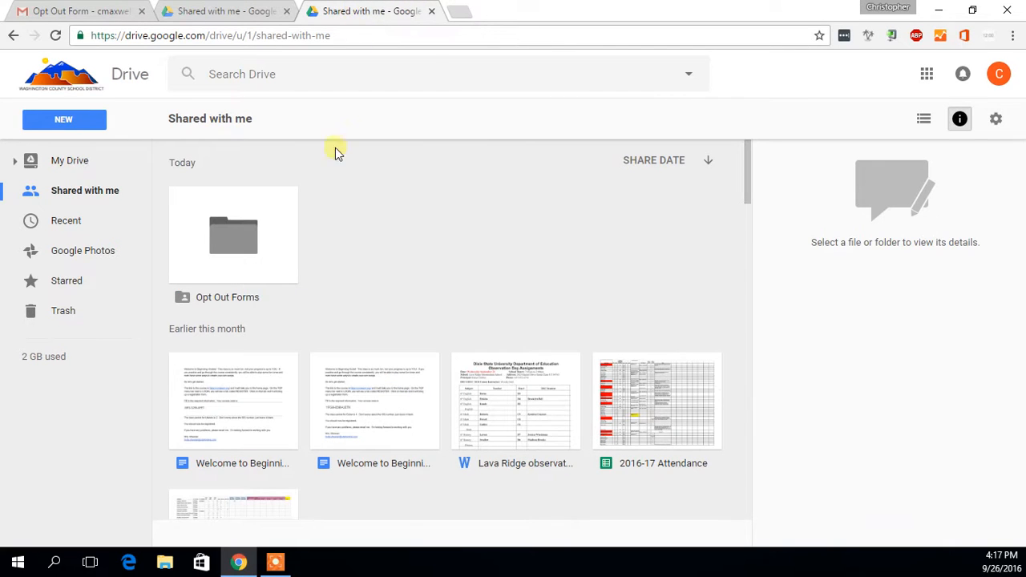
pyautogui.moveTo(169, 210)
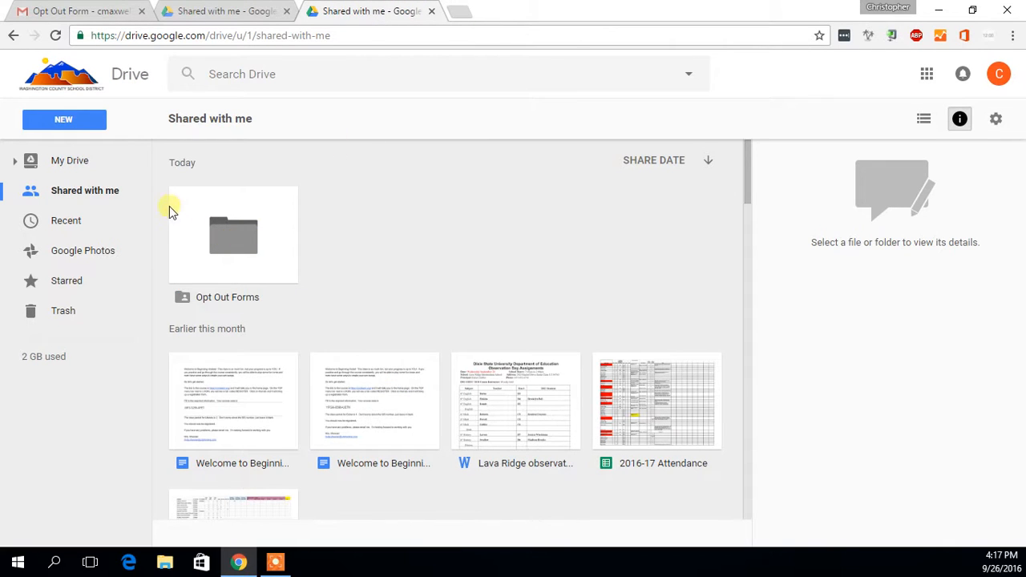
pyautogui.moveTo(233, 241)
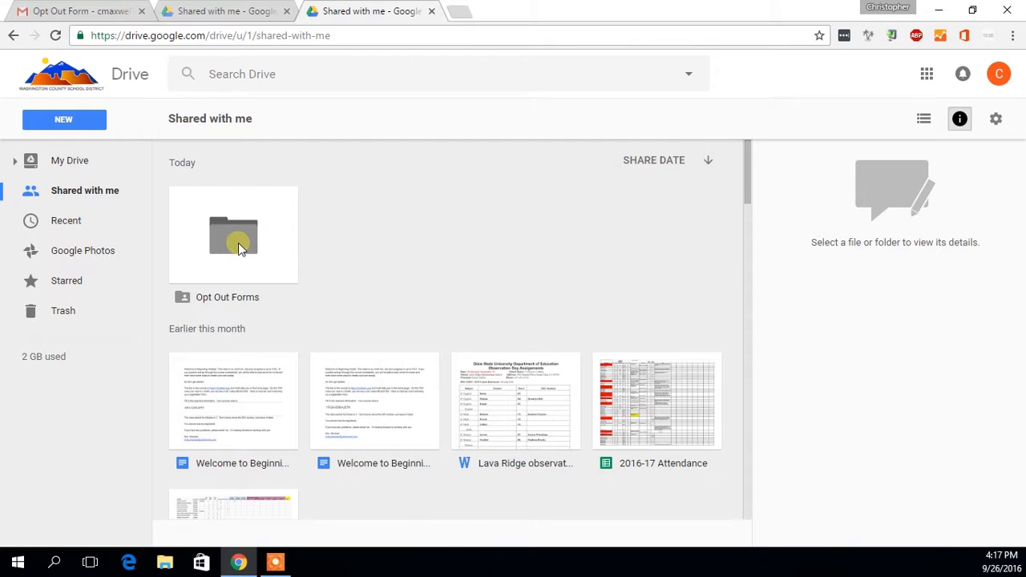
pyautogui.click(233, 234)
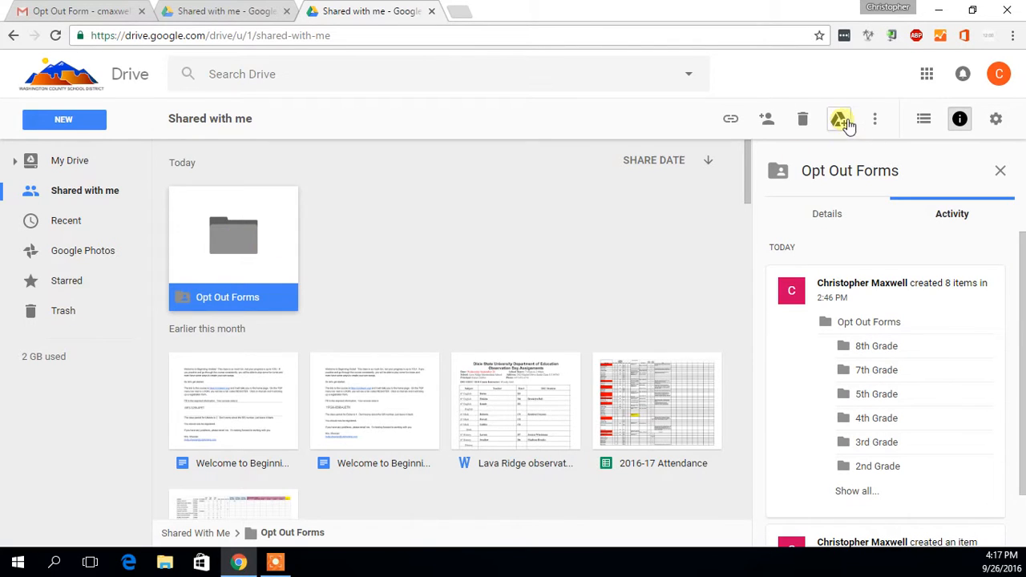
pyautogui.moveTo(841, 120)
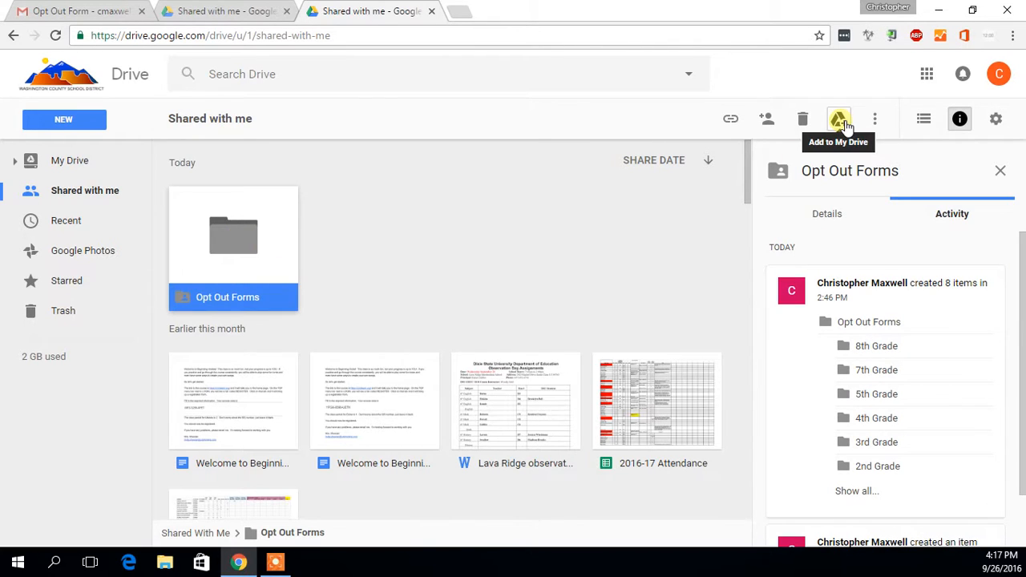
pyautogui.click(839, 118)
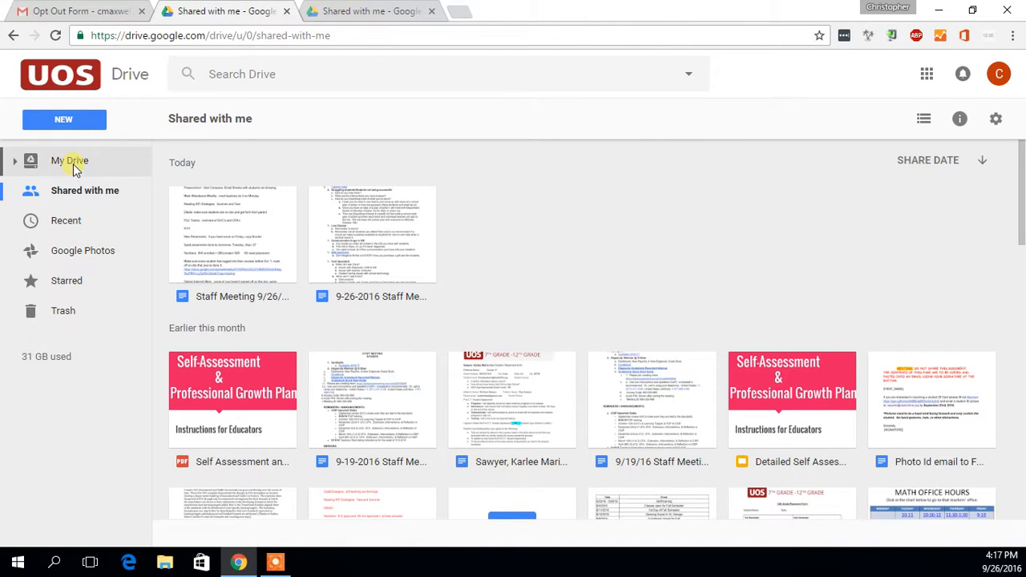
pyautogui.click(69, 161)
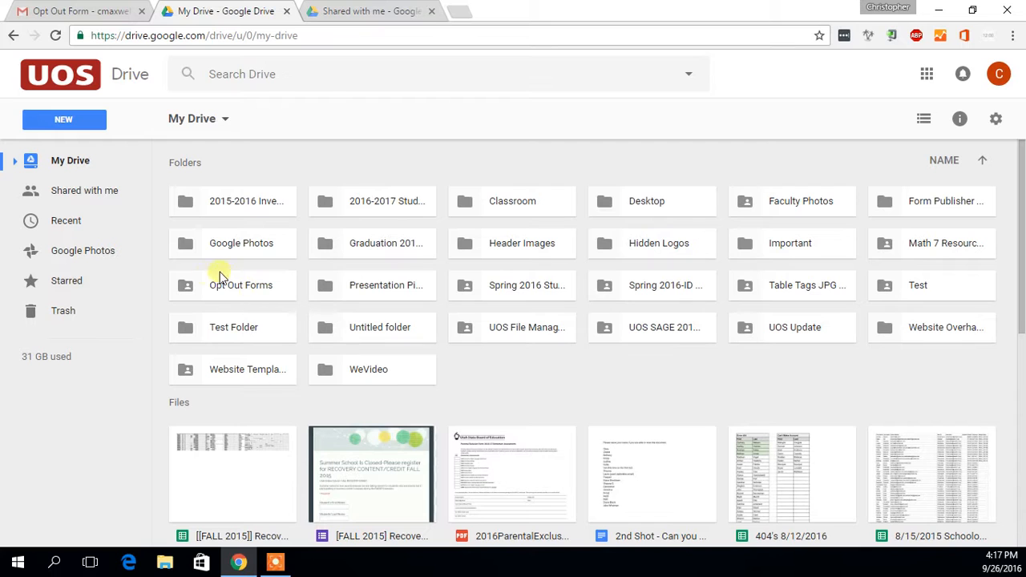
pyautogui.moveTo(250, 289)
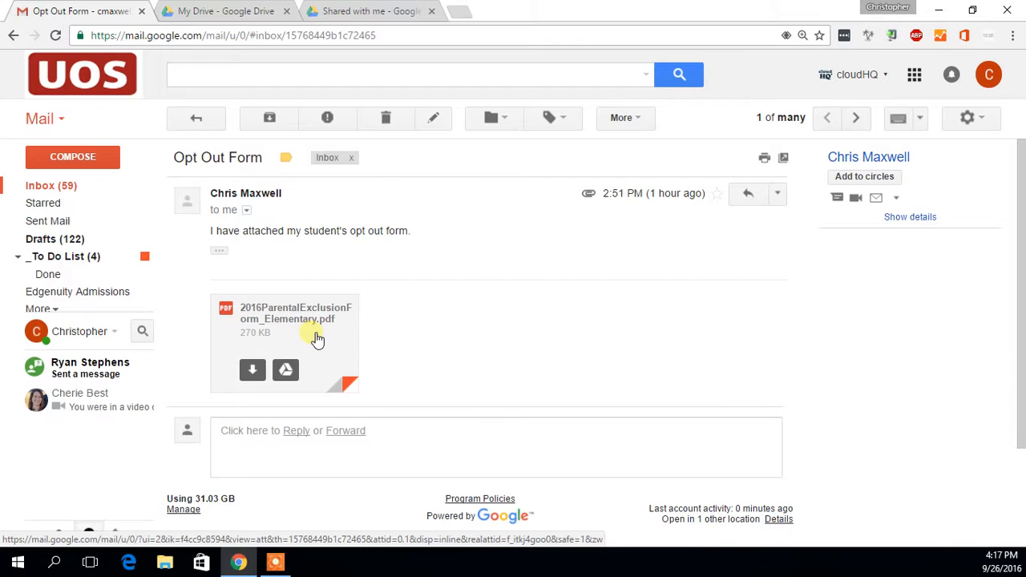
pyautogui.moveTo(252, 371)
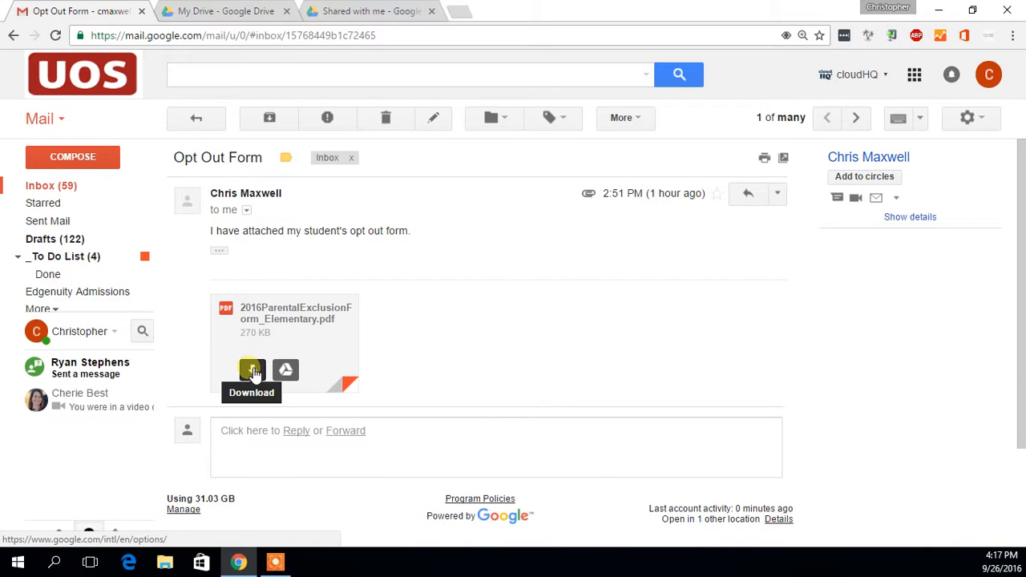
# Step: Download the 2016ParentalExclusionForm_Elementary.pdf attachment to bring up the Save As dialog
pyautogui.click(252, 370)
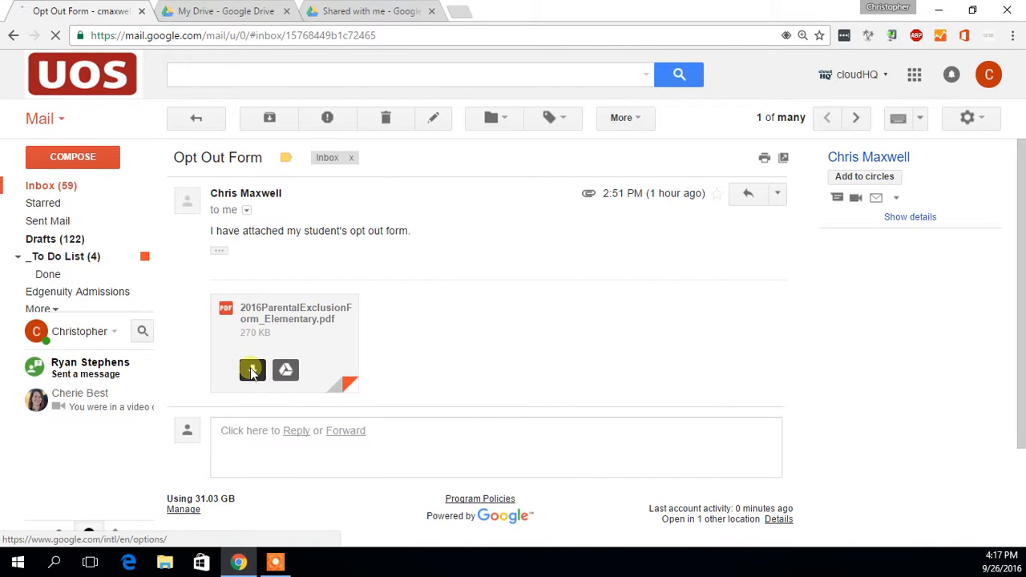
pyautogui.click(252, 370)
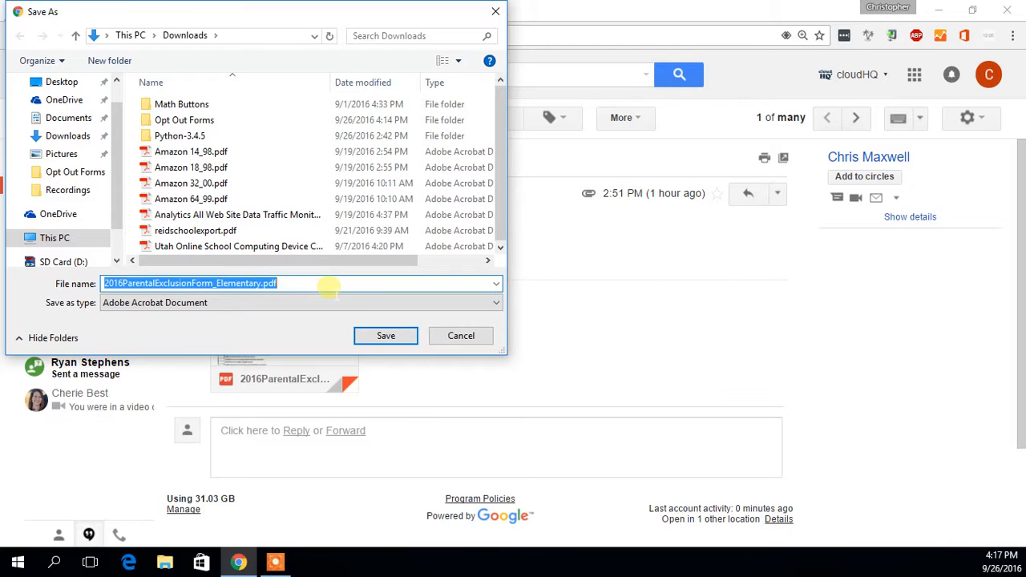
pyautogui.write('Ma')
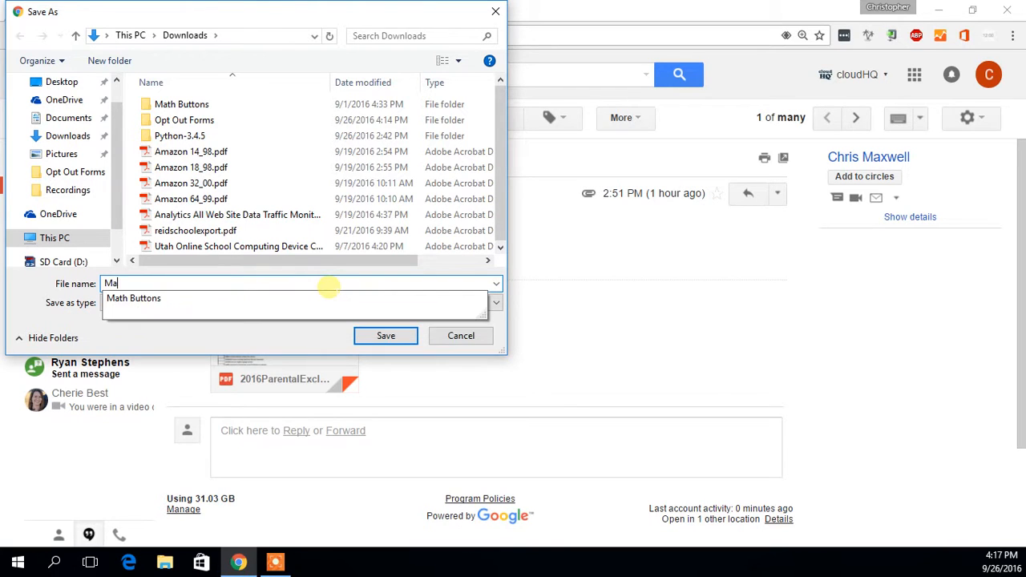
pyautogui.write('Maxwell,')
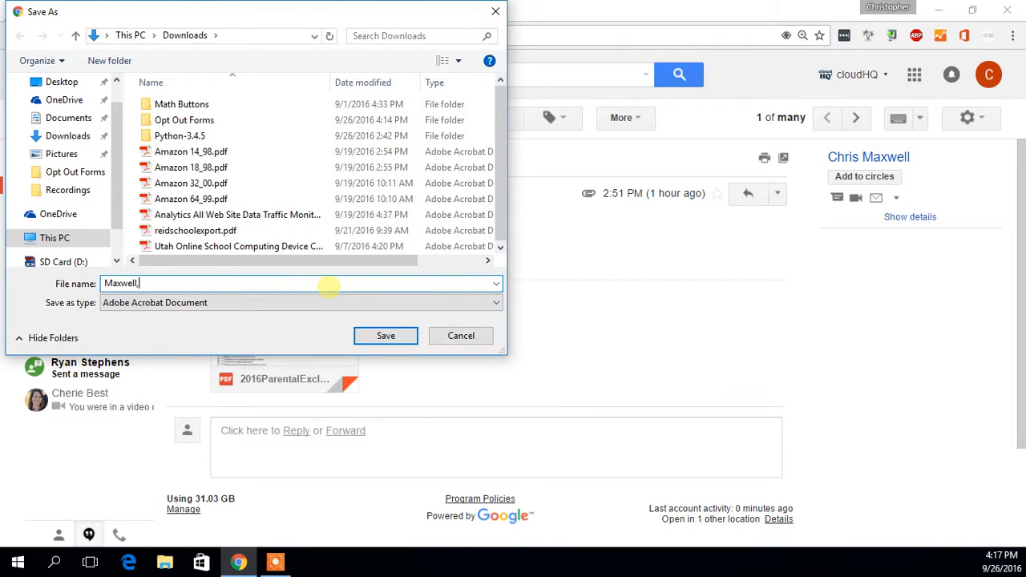
pyautogui.write('Chris')
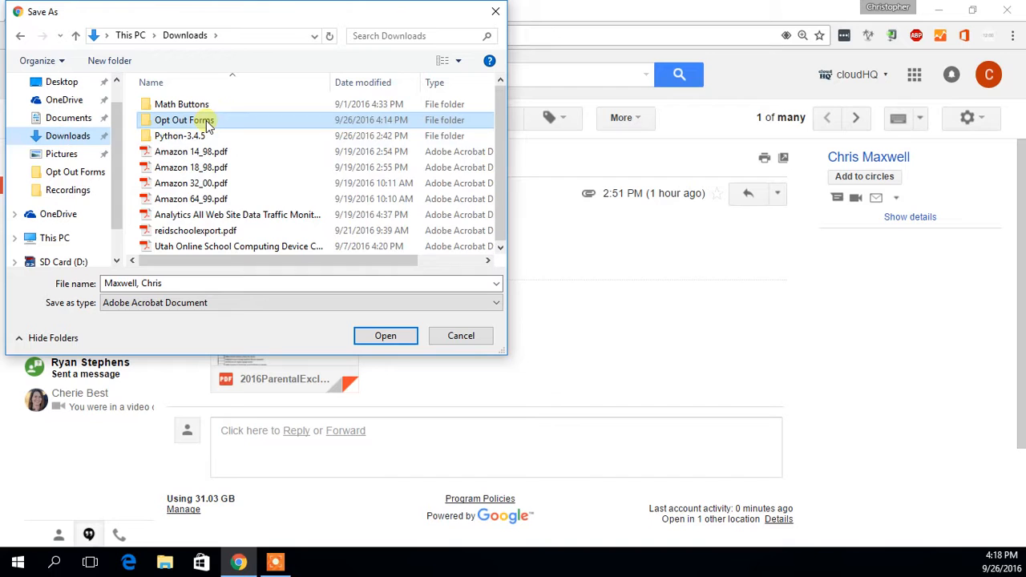
pyautogui.doubleClick(182, 119)
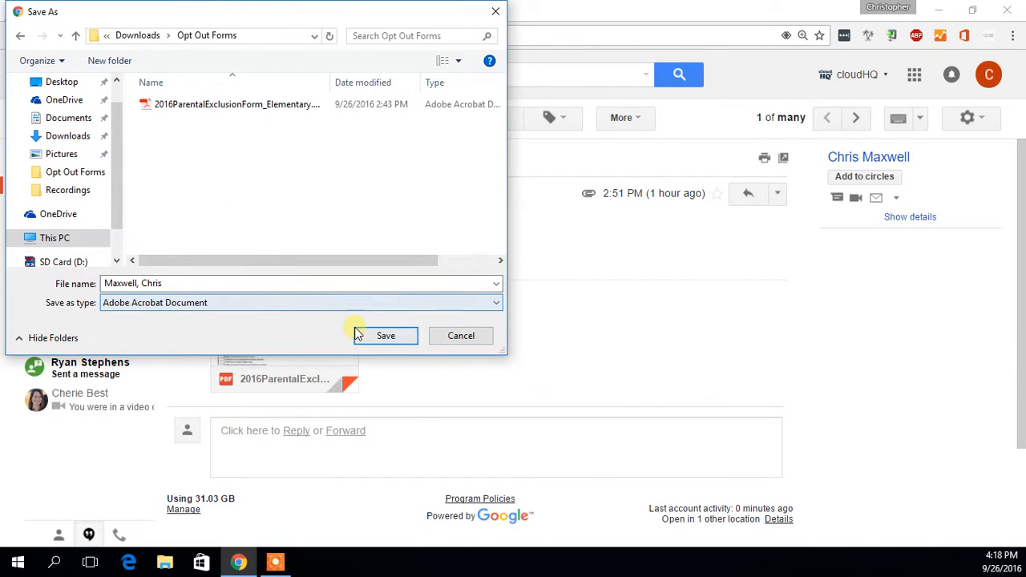
pyautogui.click(386, 335)
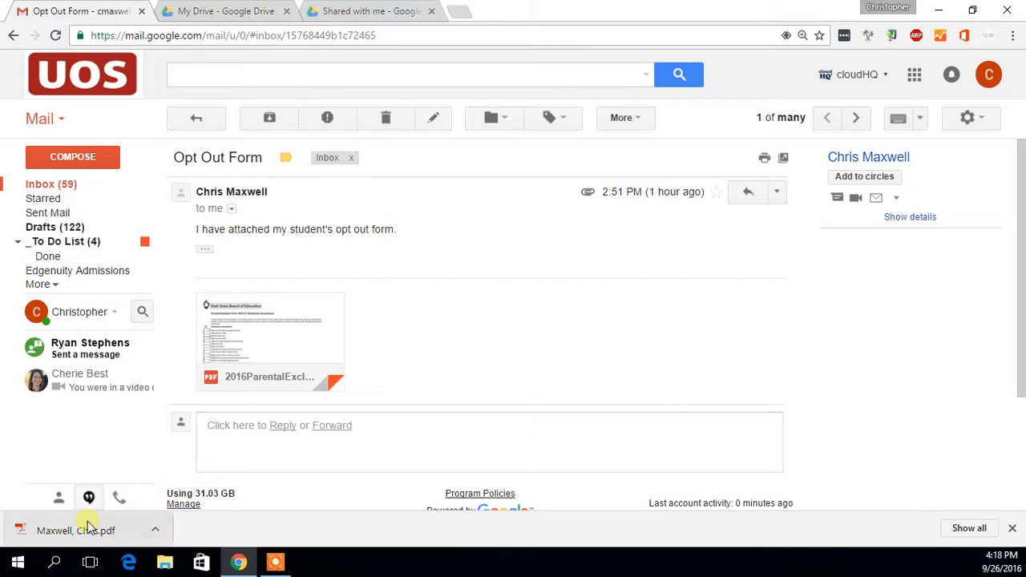
pyautogui.moveTo(91, 532)
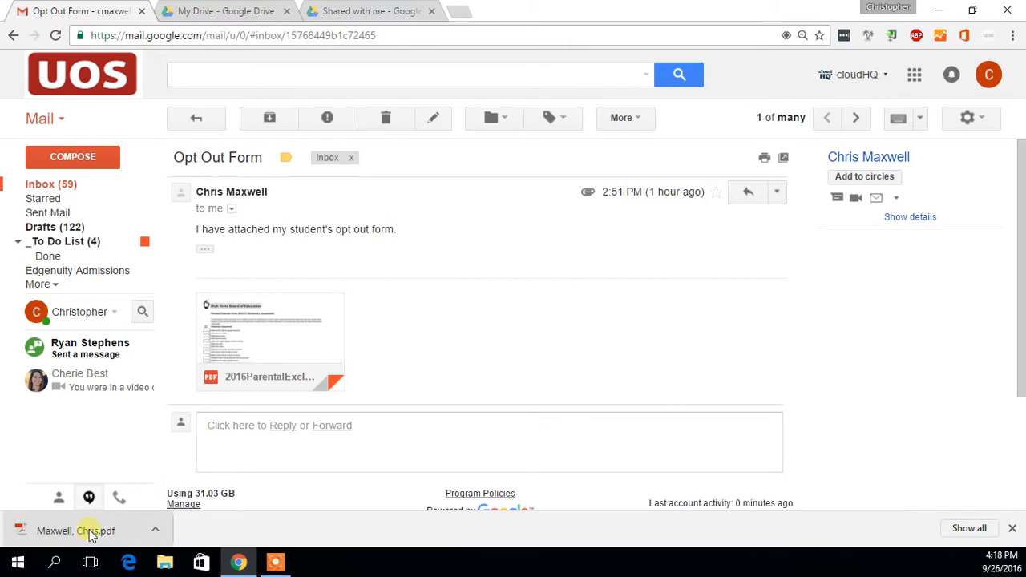
pyautogui.moveTo(98, 532)
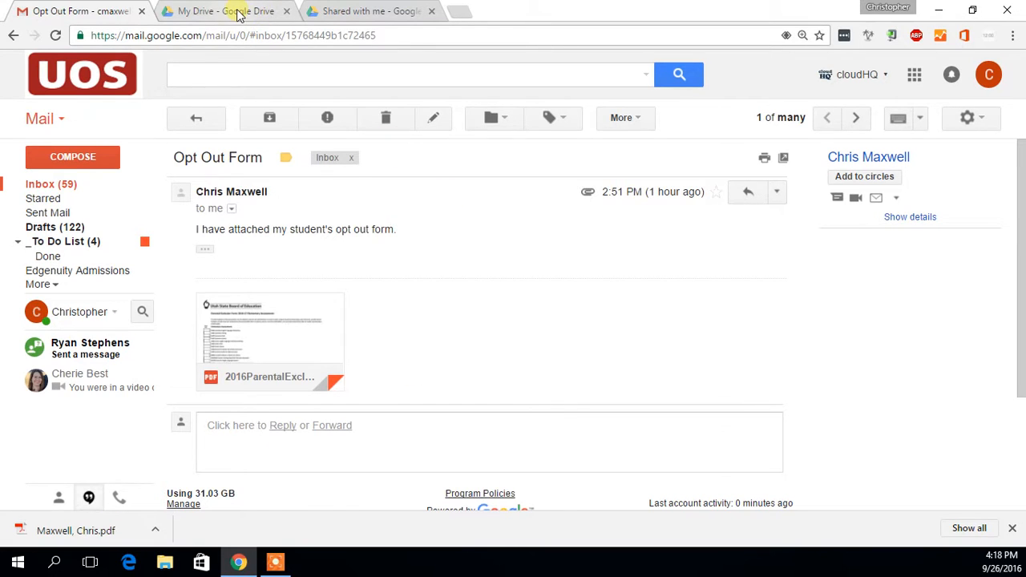
# Step: Open the Opt Out Forms folder in the Google Drive tab
pyautogui.click(236, 11)
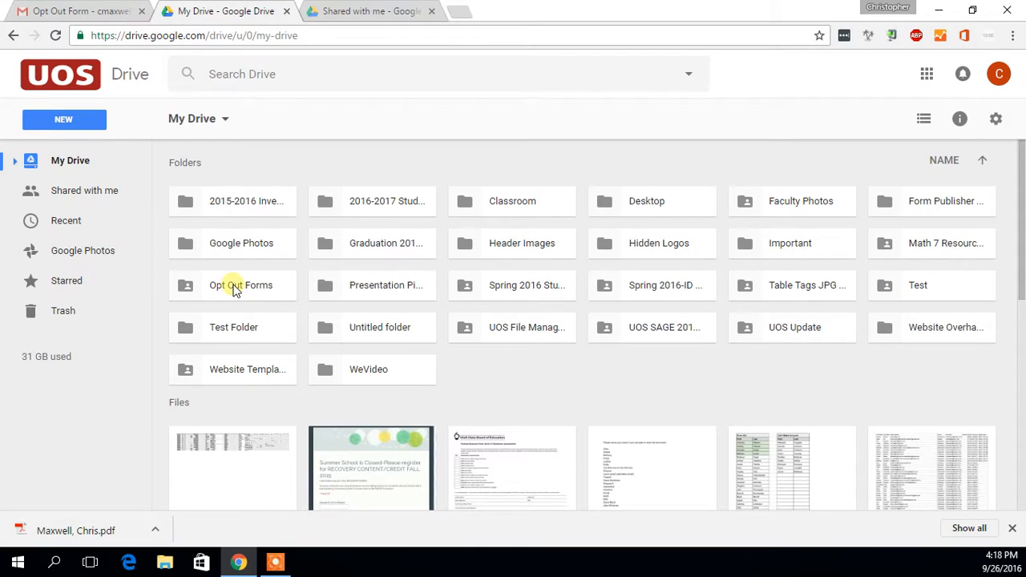
pyautogui.doubleClick(241, 285)
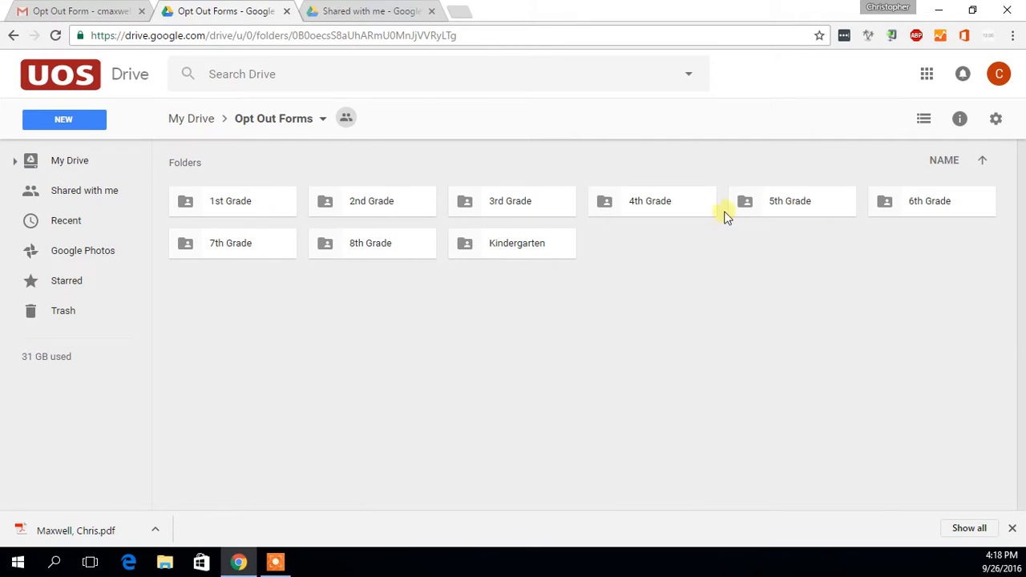
pyautogui.moveTo(96, 449)
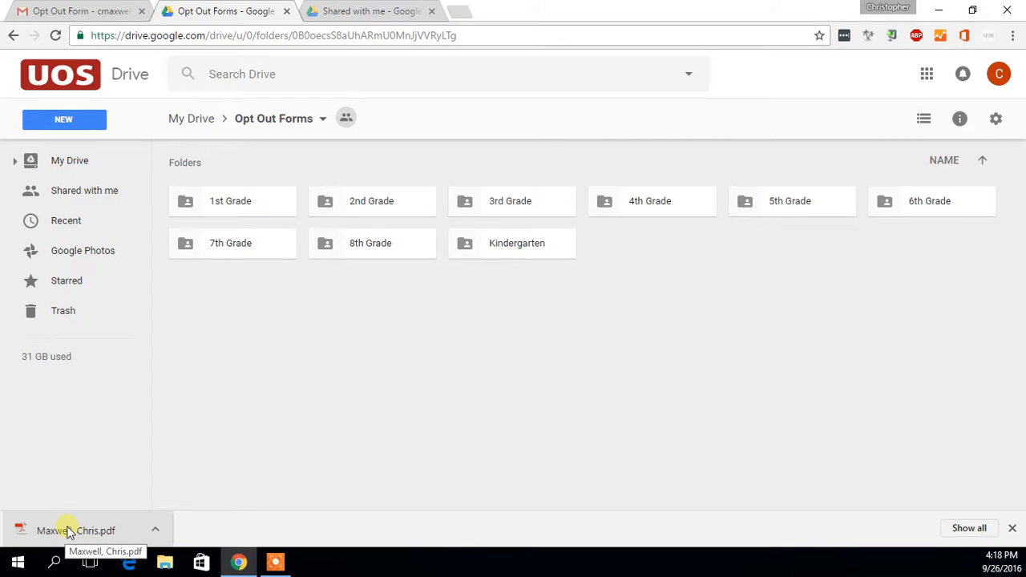
pyautogui.moveTo(68, 529)
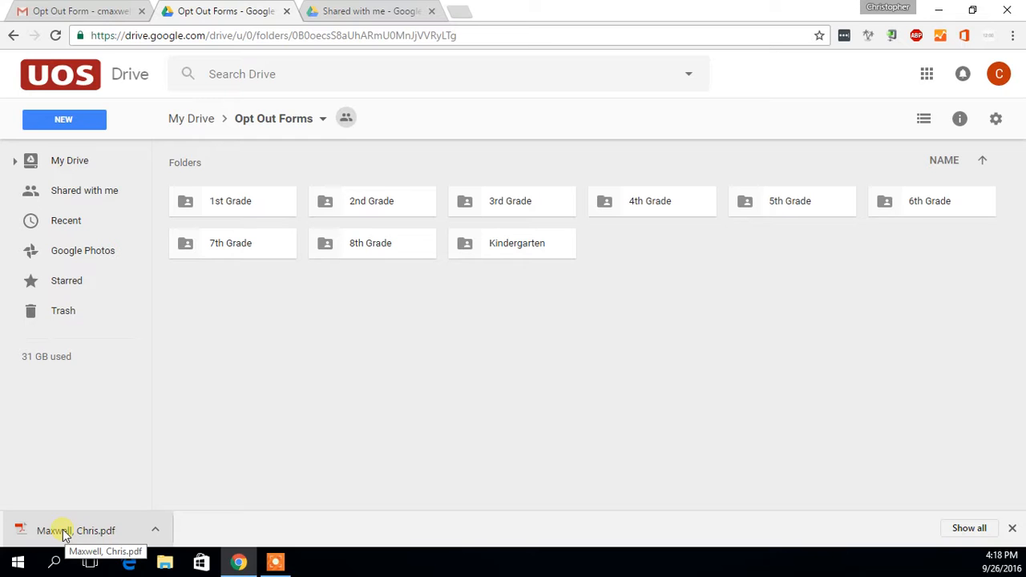
pyautogui.moveTo(76, 530); pyautogui.dragTo(233, 201)
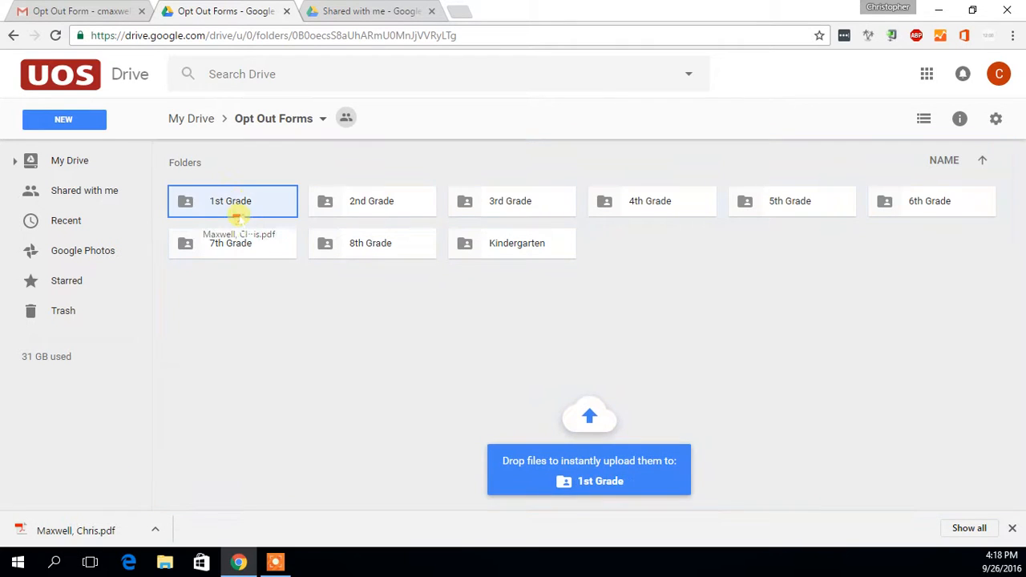
pyautogui.moveTo(238, 234); pyautogui.dragTo(232, 202)
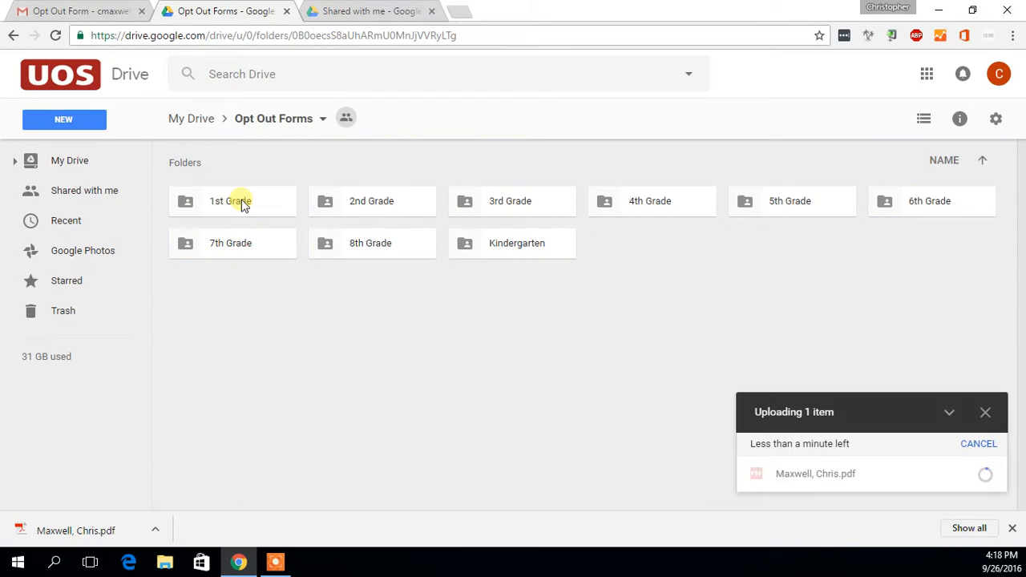
pyautogui.doubleClick(233, 200)
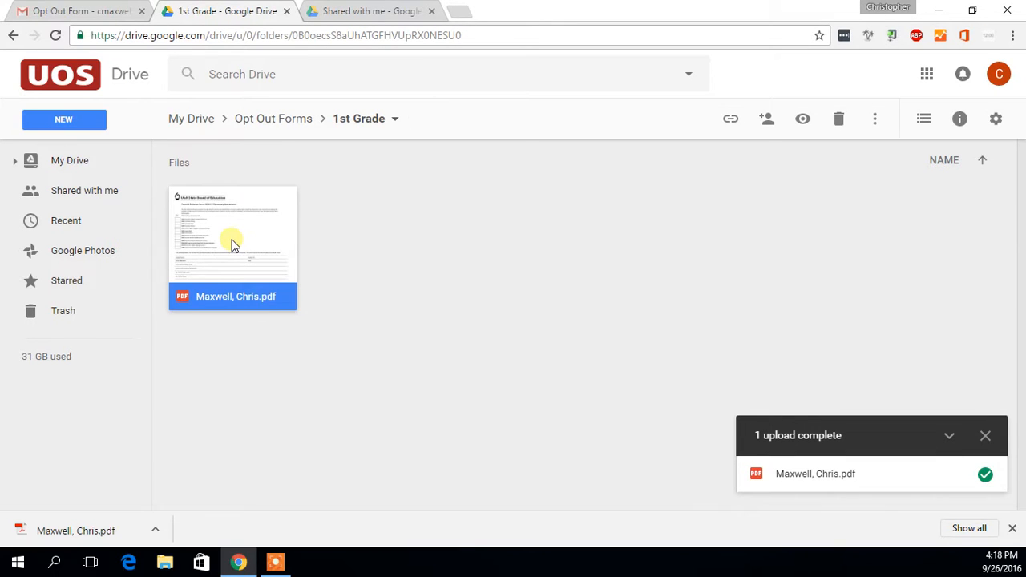
pyautogui.moveTo(191, 122)
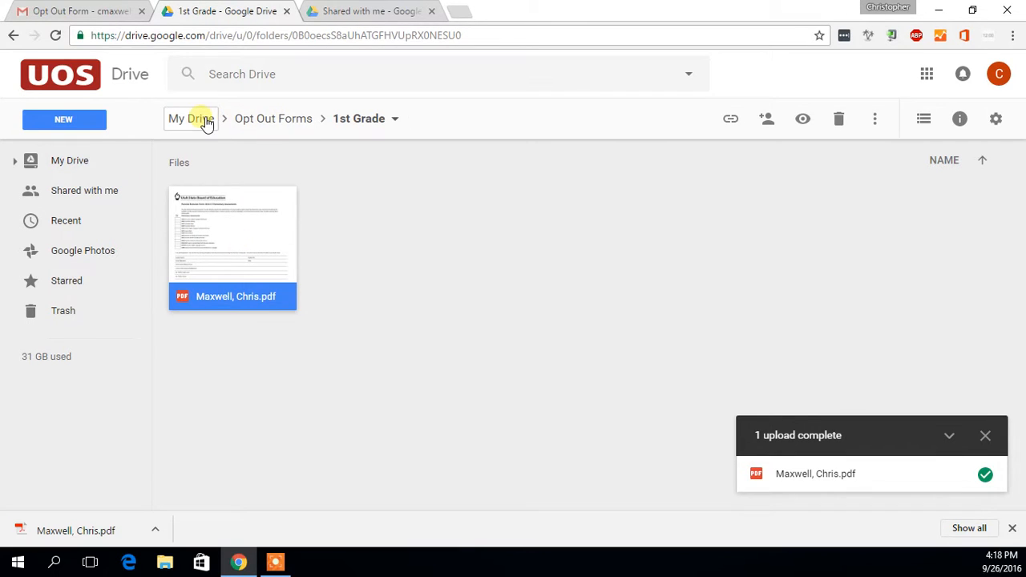
pyautogui.click(273, 118)
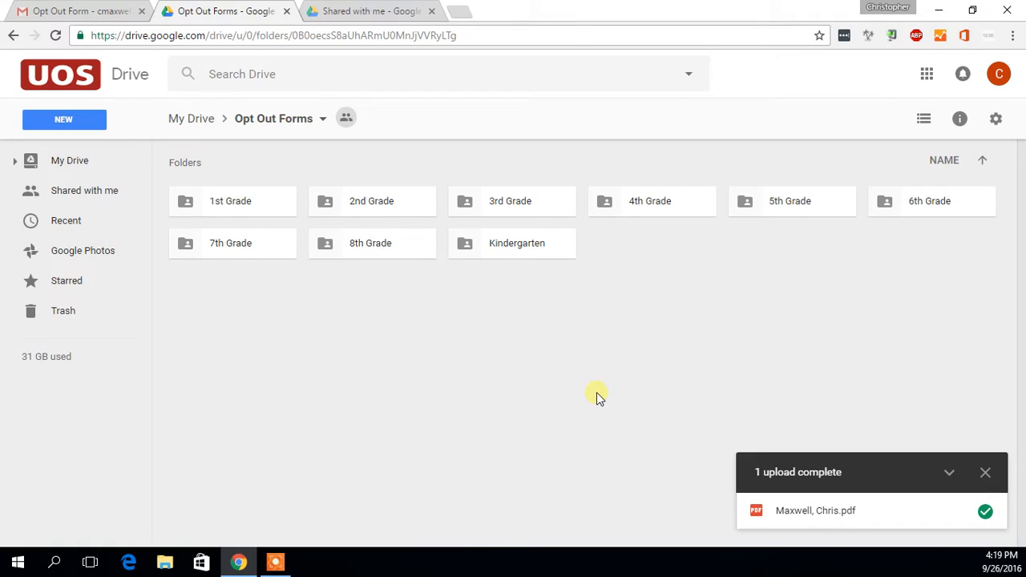
pyautogui.moveTo(537, 405)
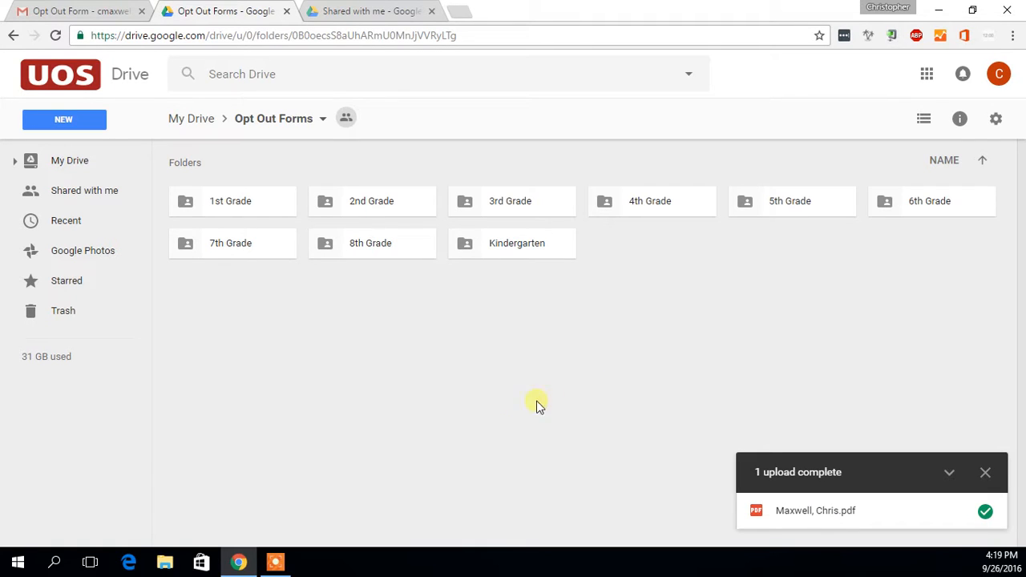
pyautogui.moveTo(444, 418)
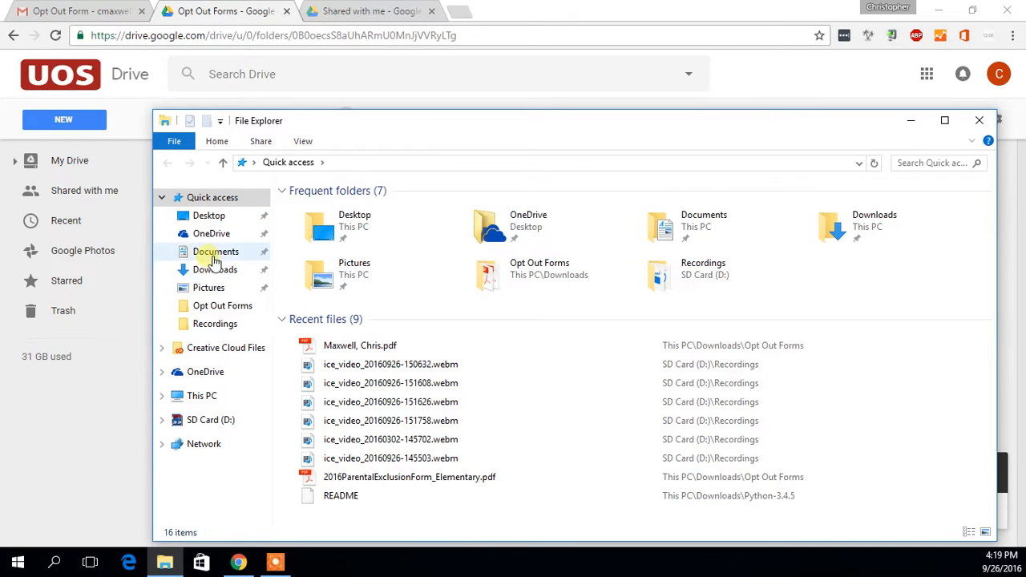
# Step: Open Downloads > Opt Out Forms and select 2016ParentalExclusionForm_Elementary.pdf
pyautogui.click(215, 269)
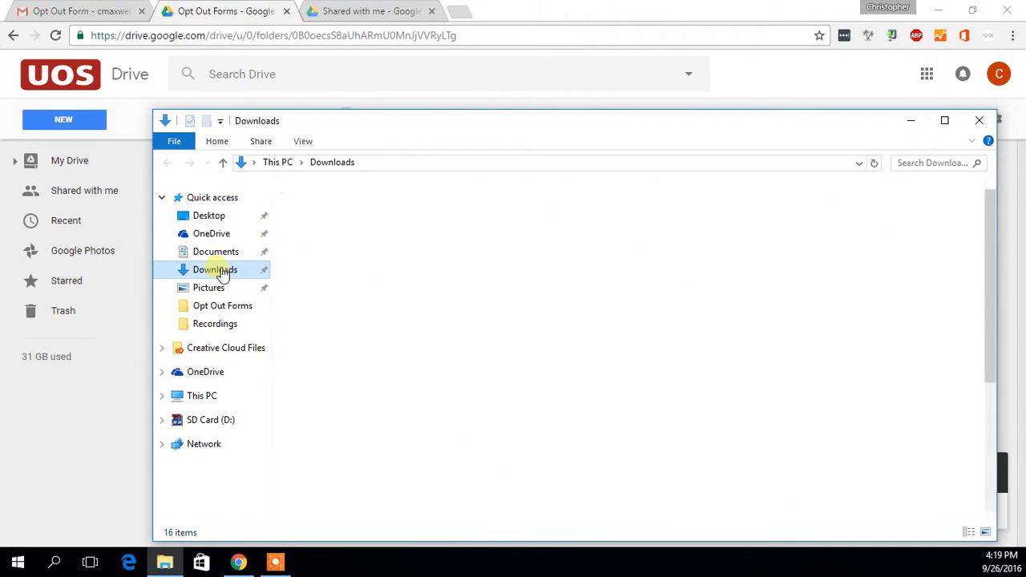
pyautogui.click(215, 269)
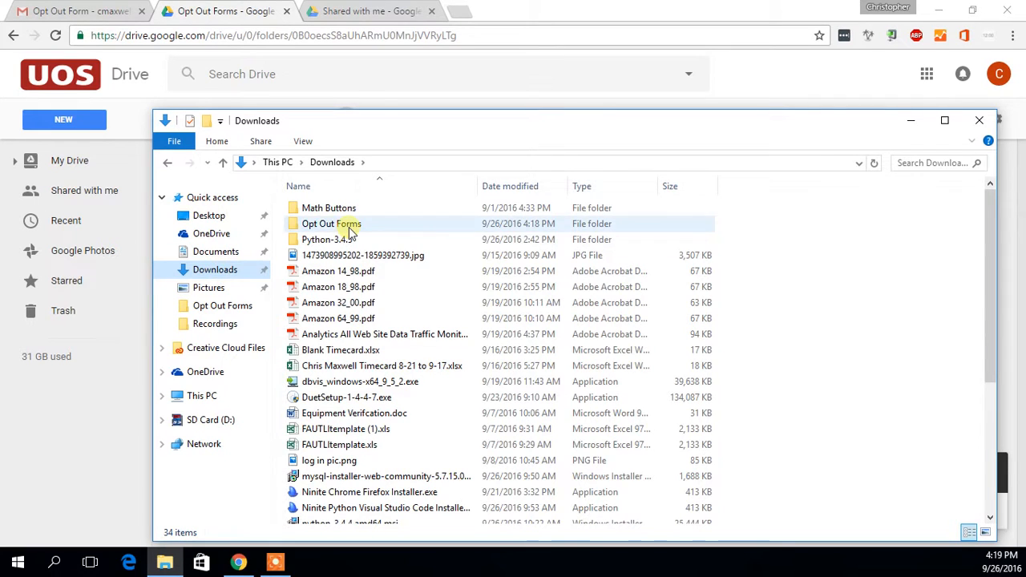
pyautogui.doubleClick(329, 224)
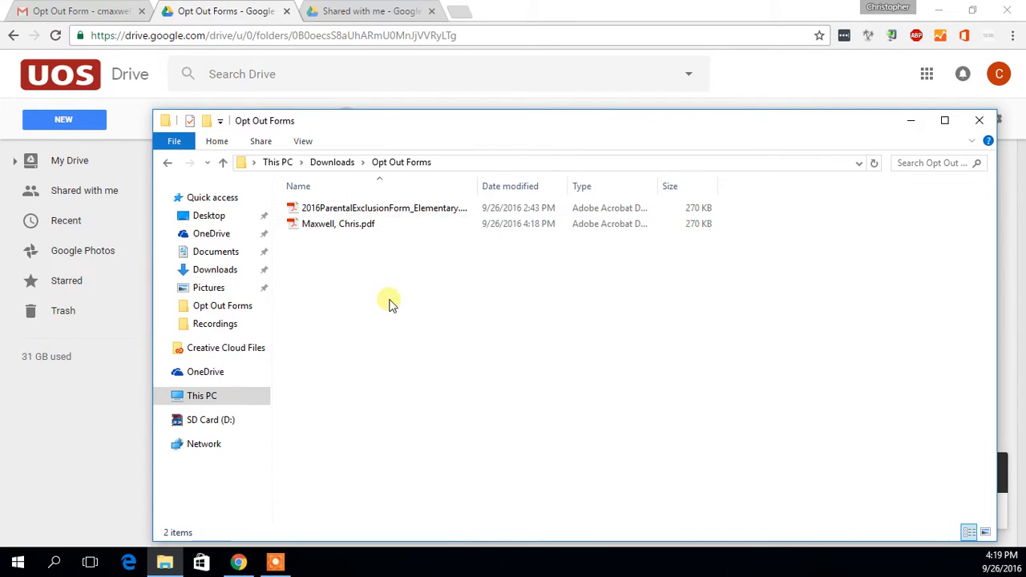
pyautogui.click(379, 208)
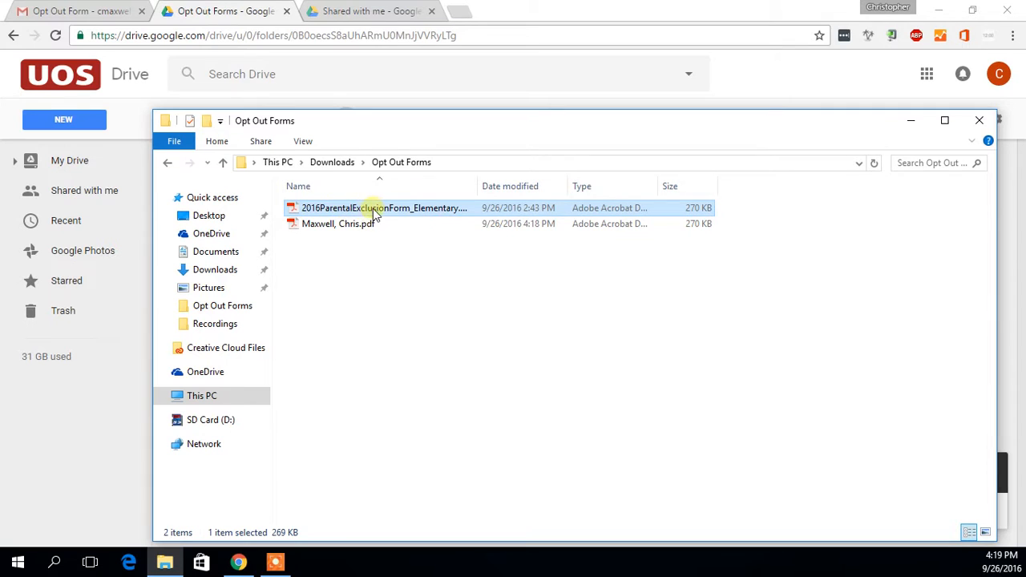
pyautogui.moveTo(386, 208)
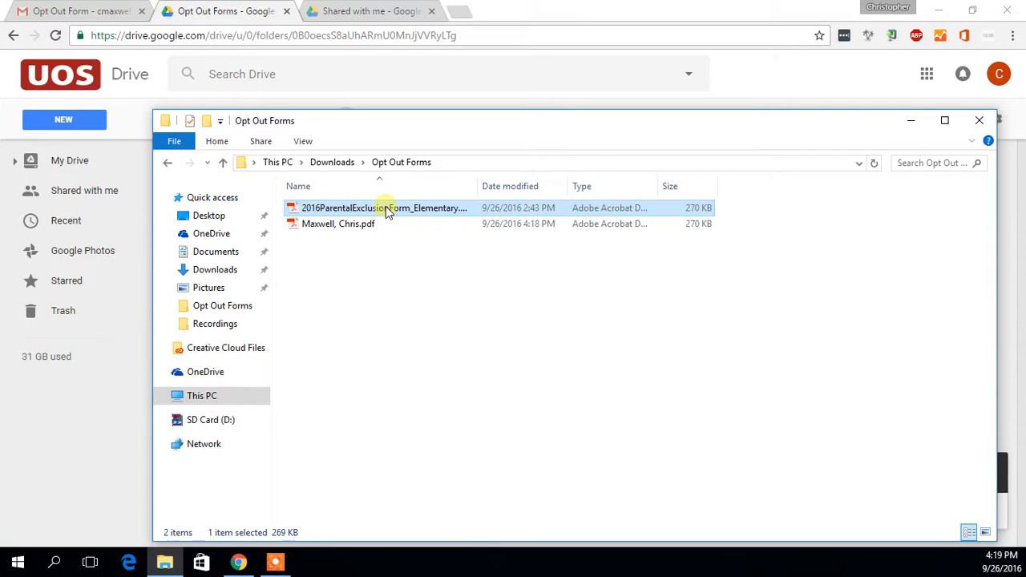
pyautogui.rightClick(384, 208)
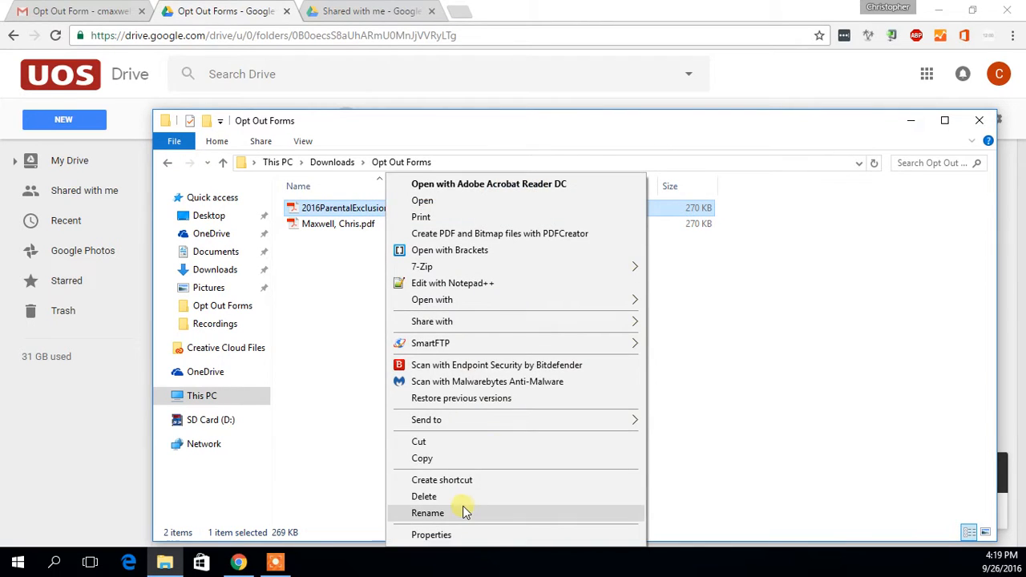
pyautogui.click(428, 513)
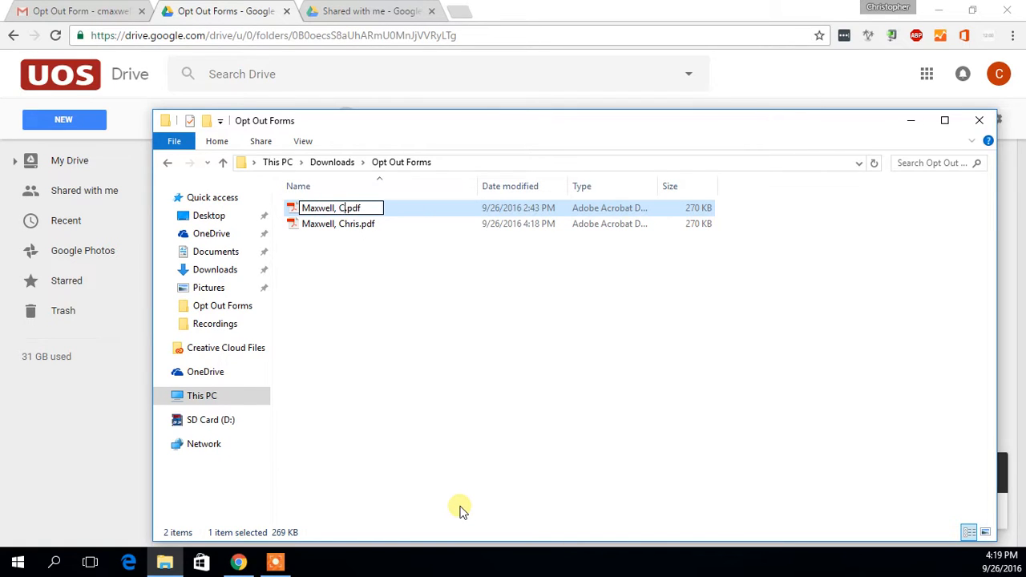
pyautogui.write('hristopher')
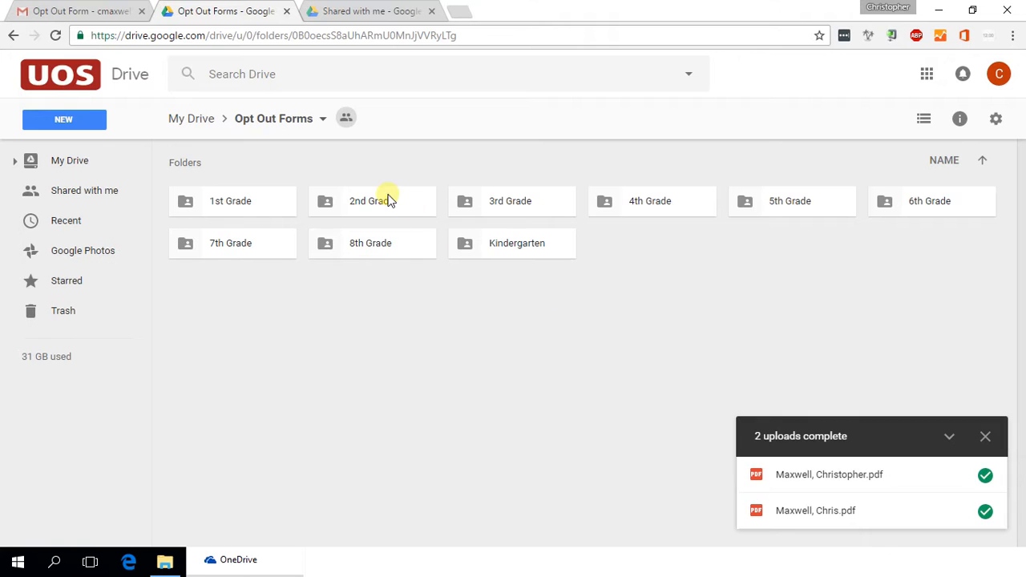
pyautogui.moveTo(387, 206)
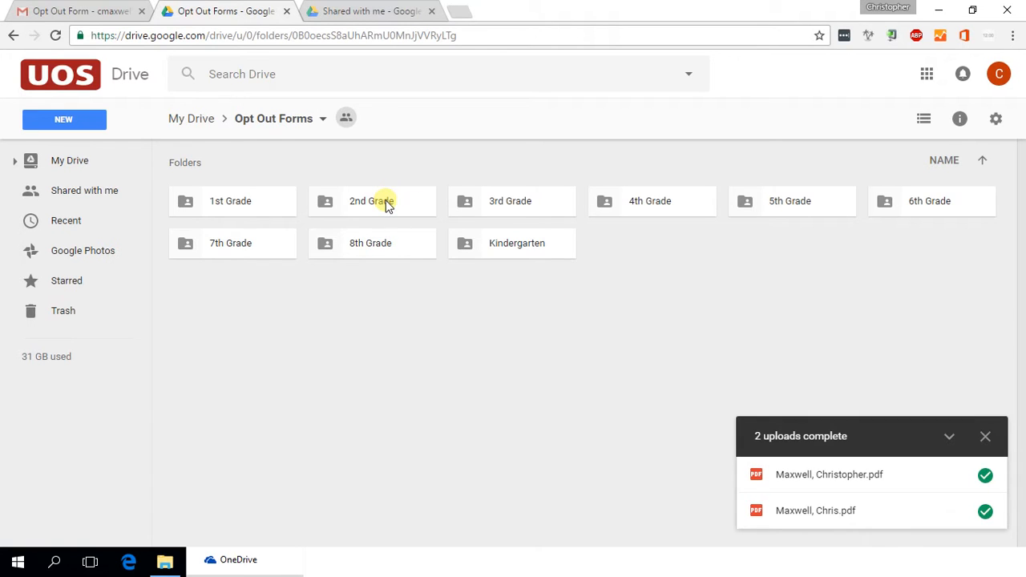
pyautogui.click(355, 202)
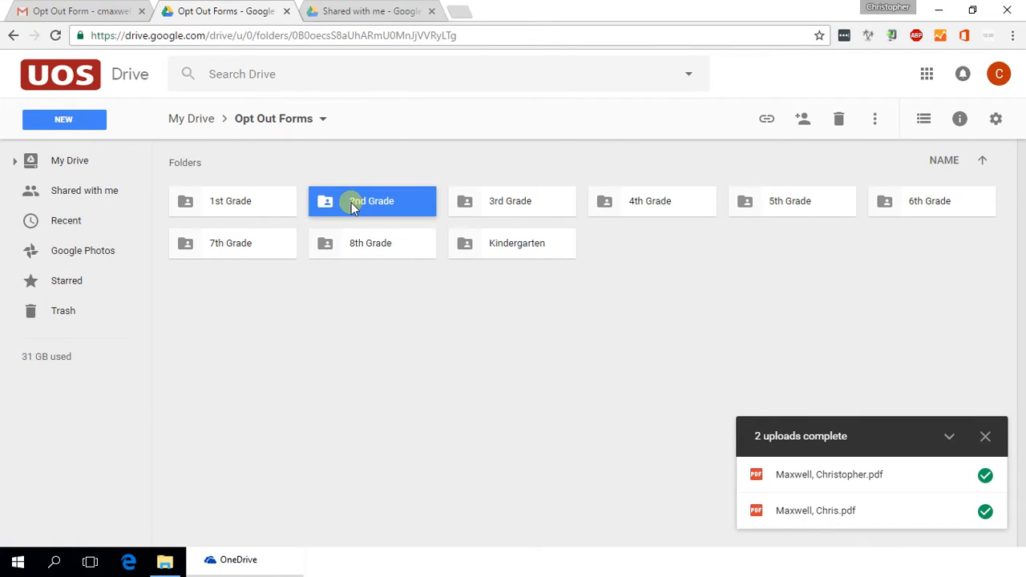
pyautogui.doubleClick(371, 201)
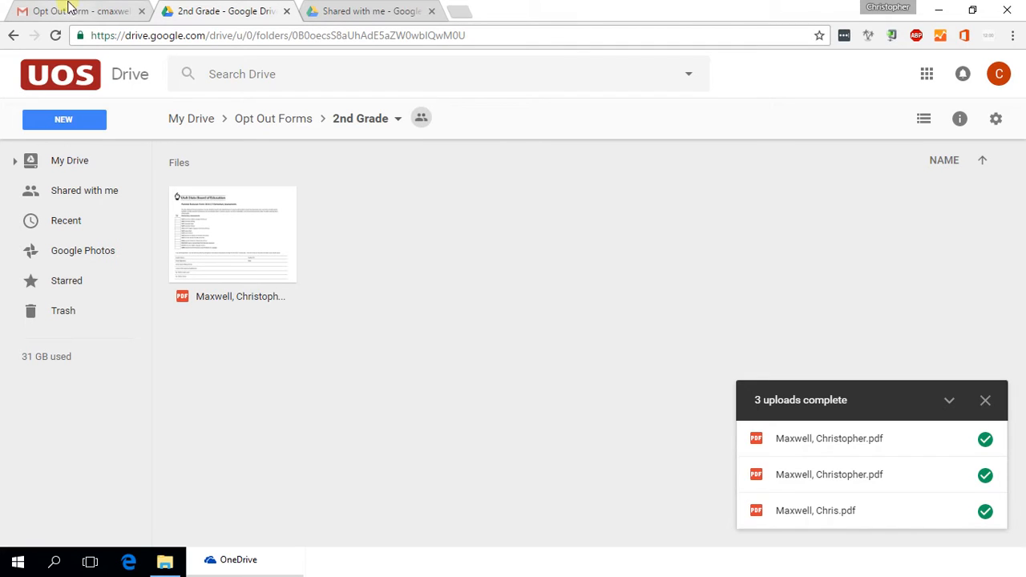
pyautogui.moveTo(515, 321)
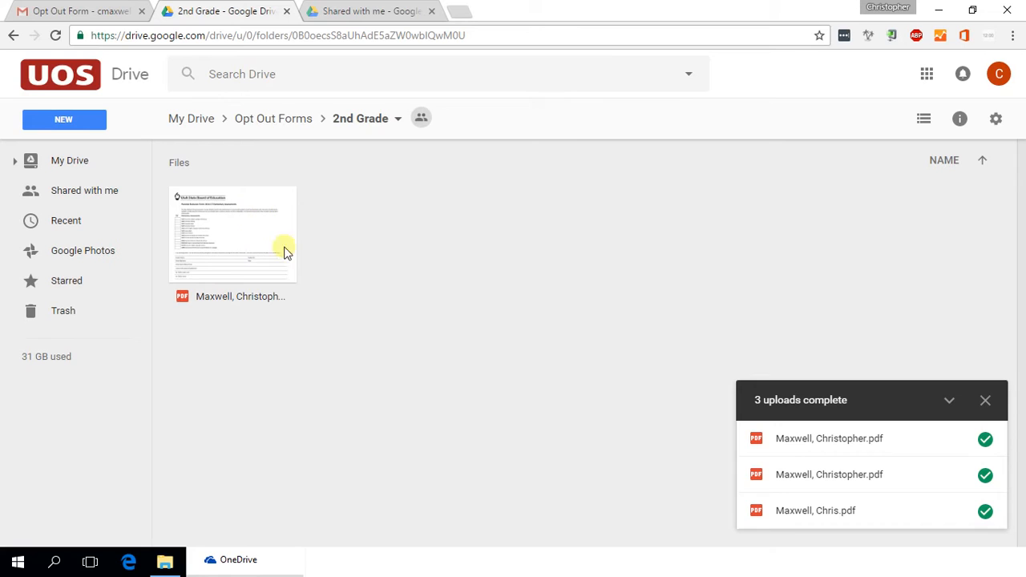
pyautogui.moveTo(288, 129)
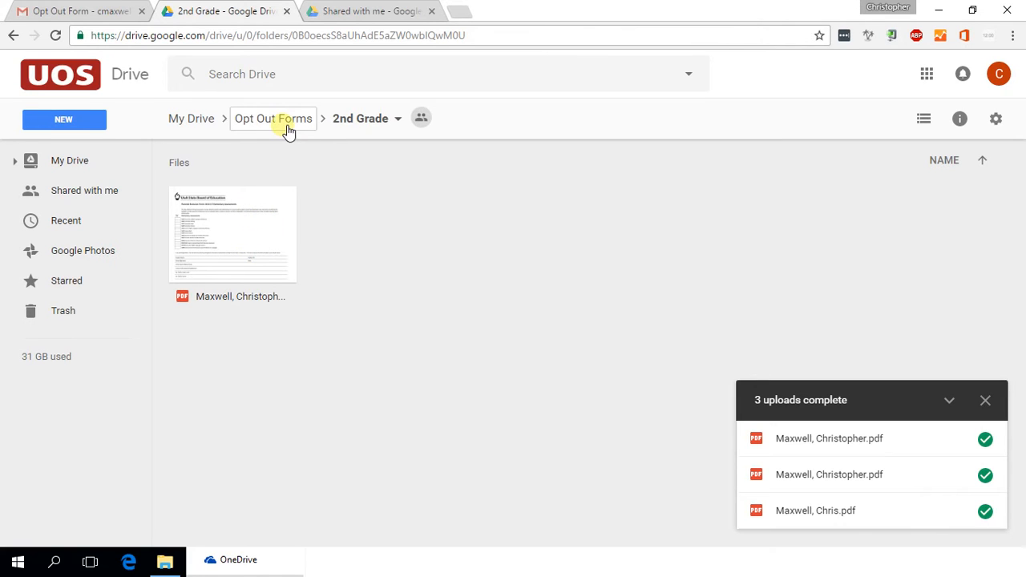
pyautogui.click(273, 118)
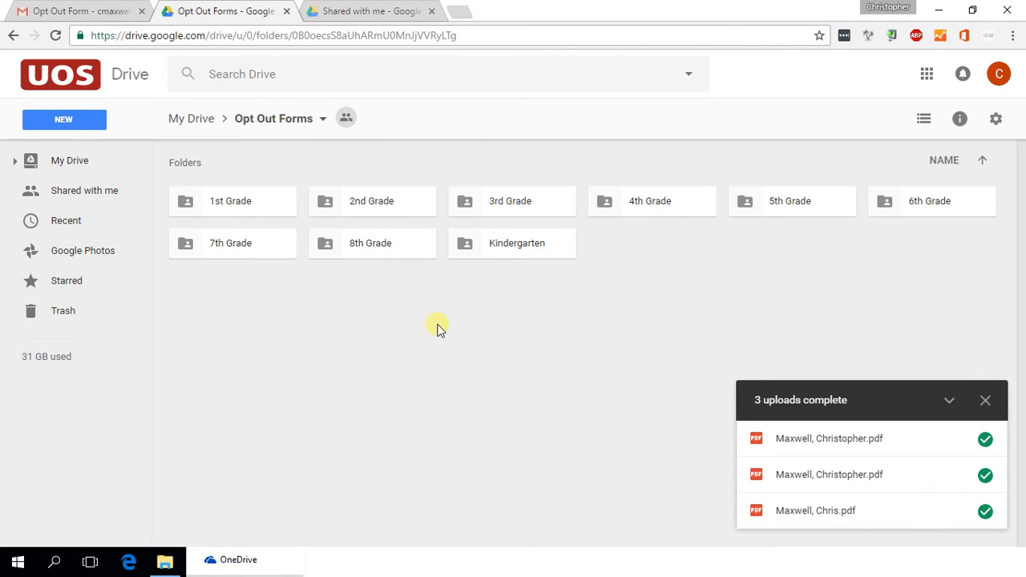
pyautogui.click(77, 13)
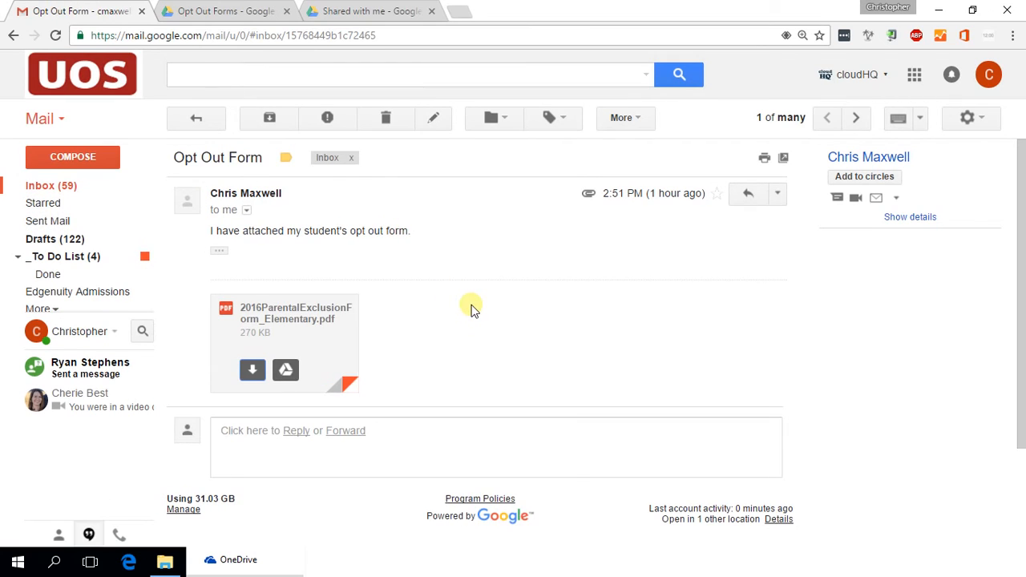
pyautogui.moveTo(543, 311)
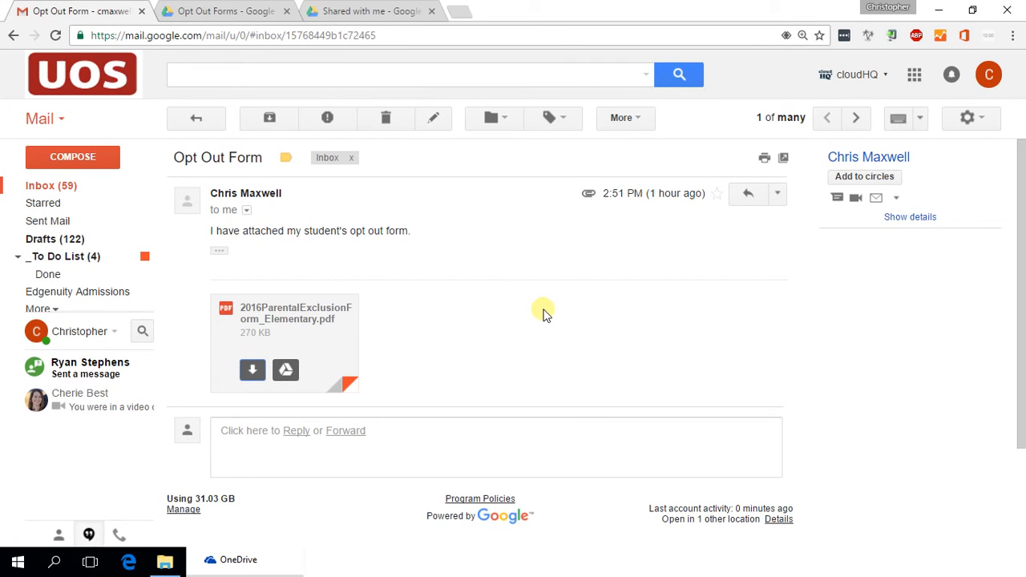